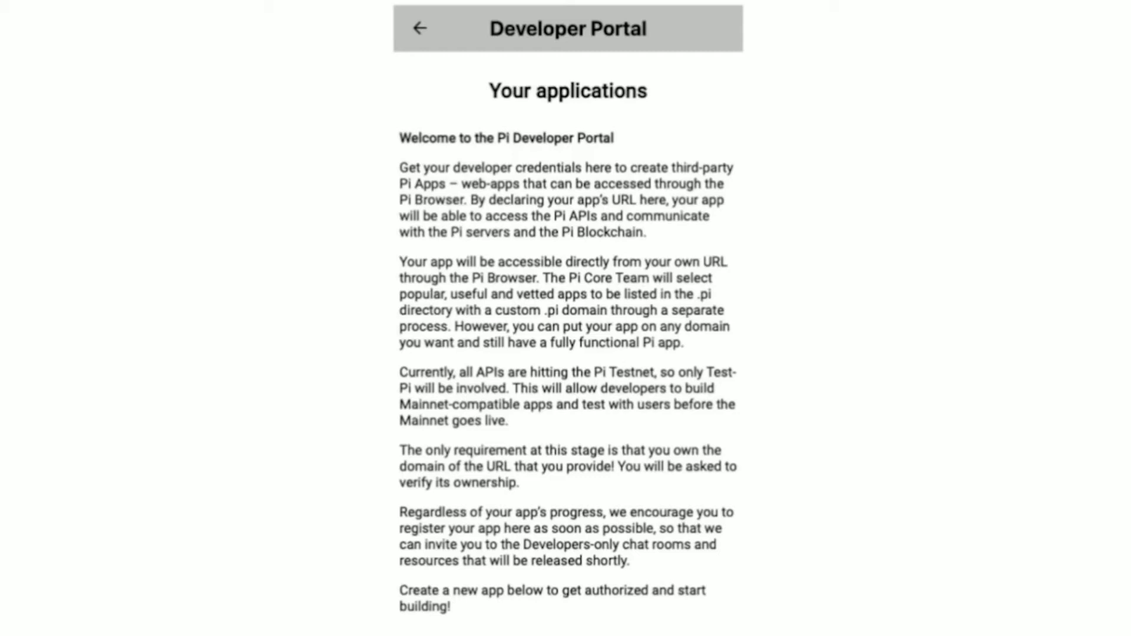
# - Generate a new API key from the Demo app's details page
pyautogui.scroll(-3)
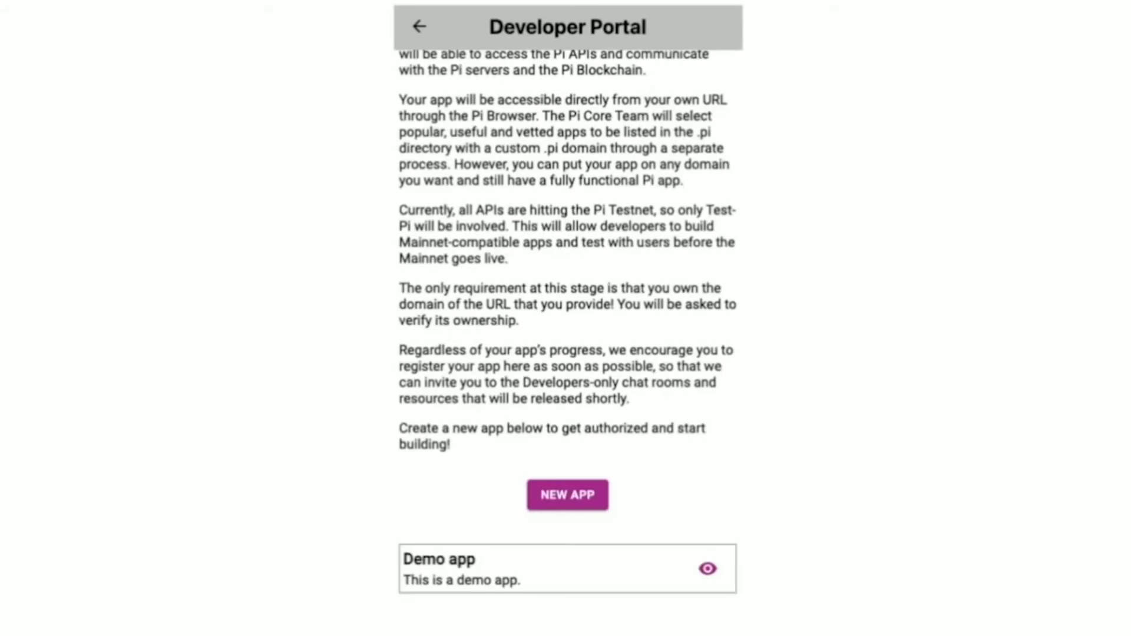
pyautogui.click(708, 568)
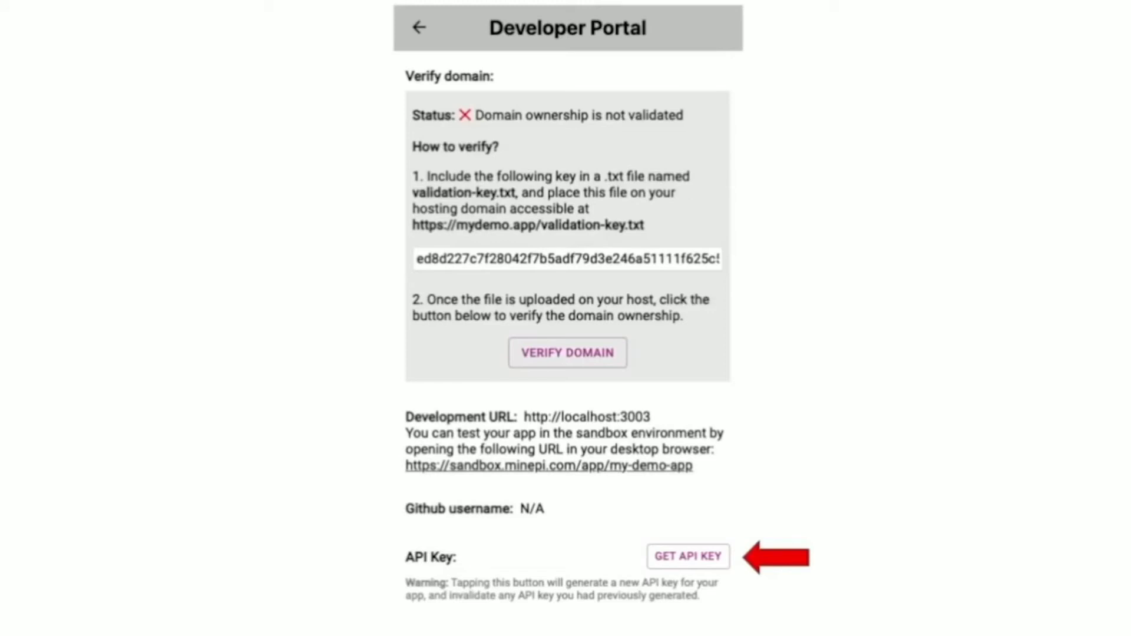
pyautogui.click(686, 556)
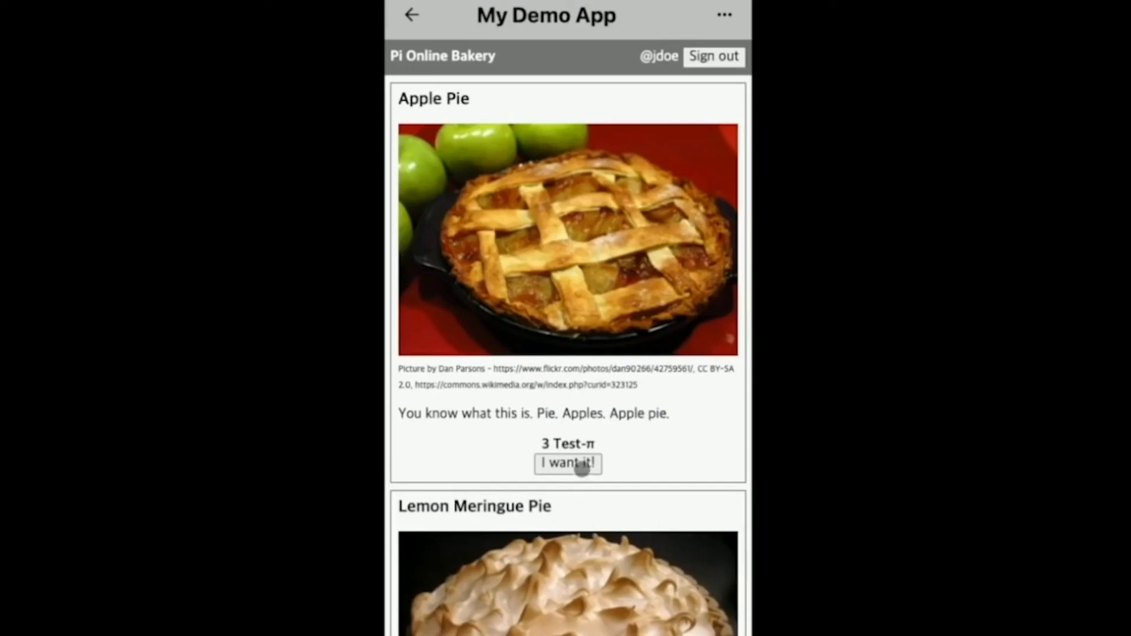
# - Buy the Apple Pie, enter the wallet passphrase, and confirm the 3 Test-π payment
pyautogui.click(567, 464)
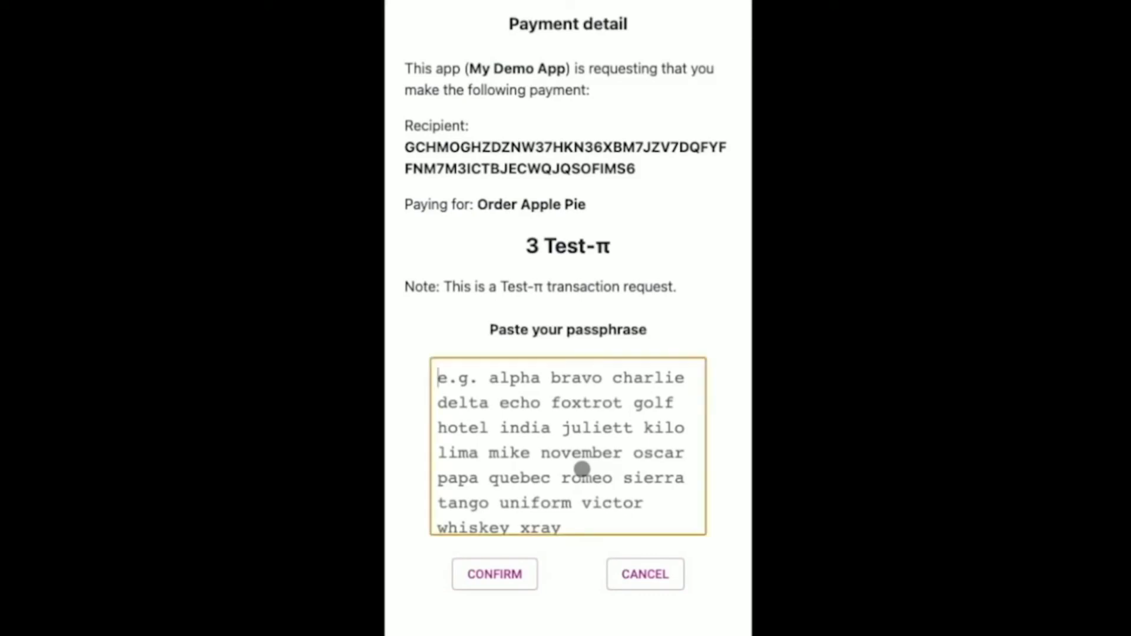
pyautogui.write('jar they parade option luggage story ability orchard satisfy ill grape fish sand nasty idle ready chief thank spread unusual system bitter sock security')
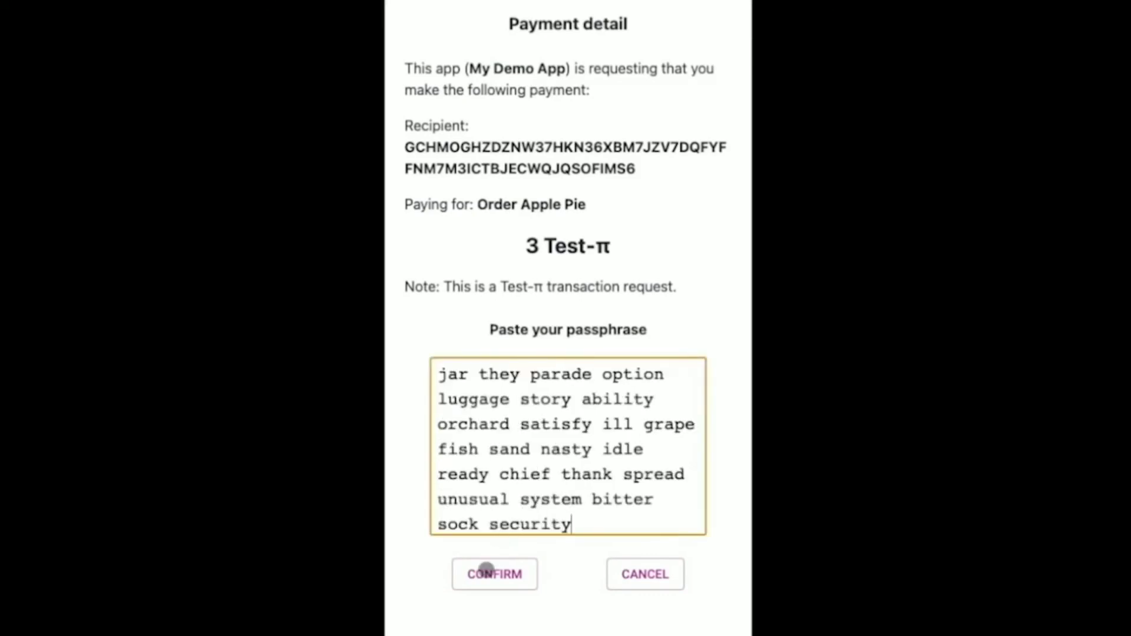
pyautogui.click(494, 574)
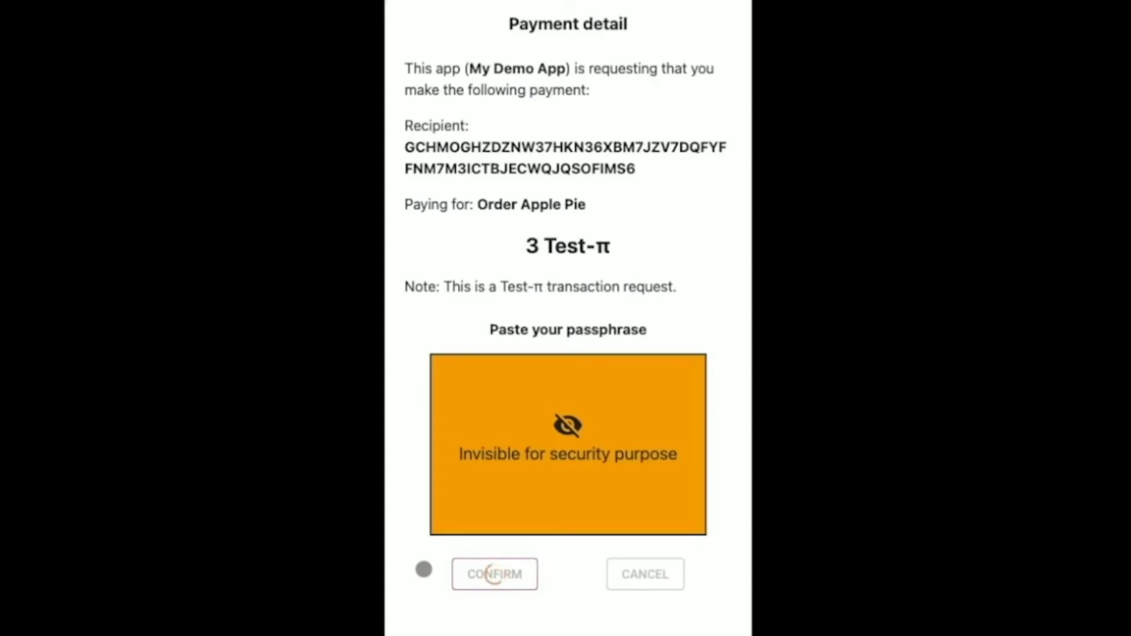
pyautogui.click(494, 574)
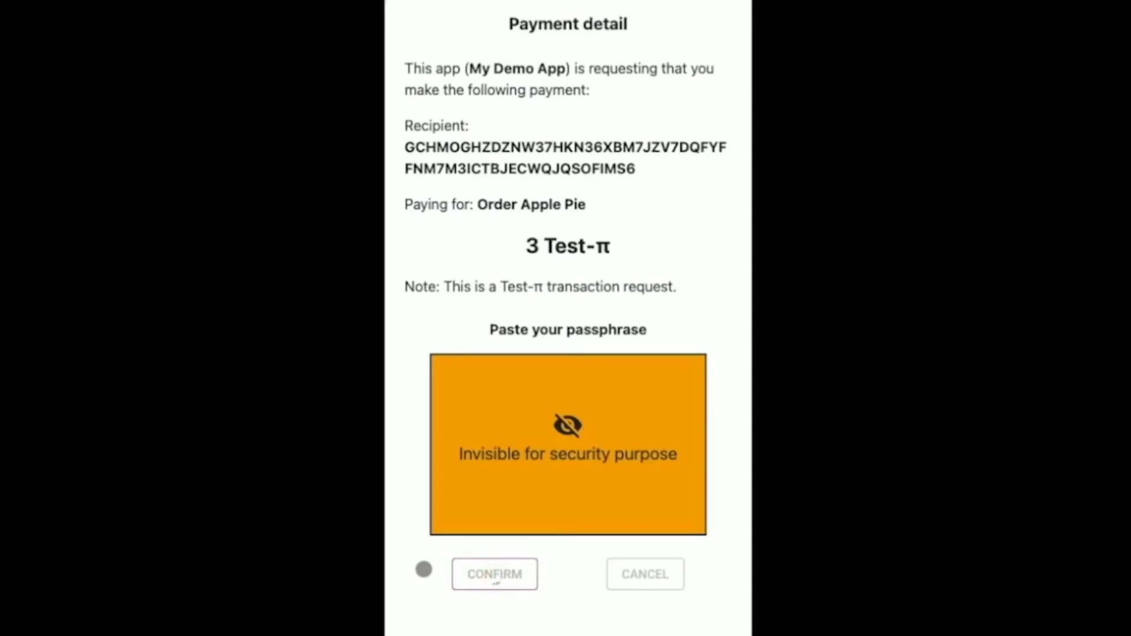
pyautogui.click(494, 573)
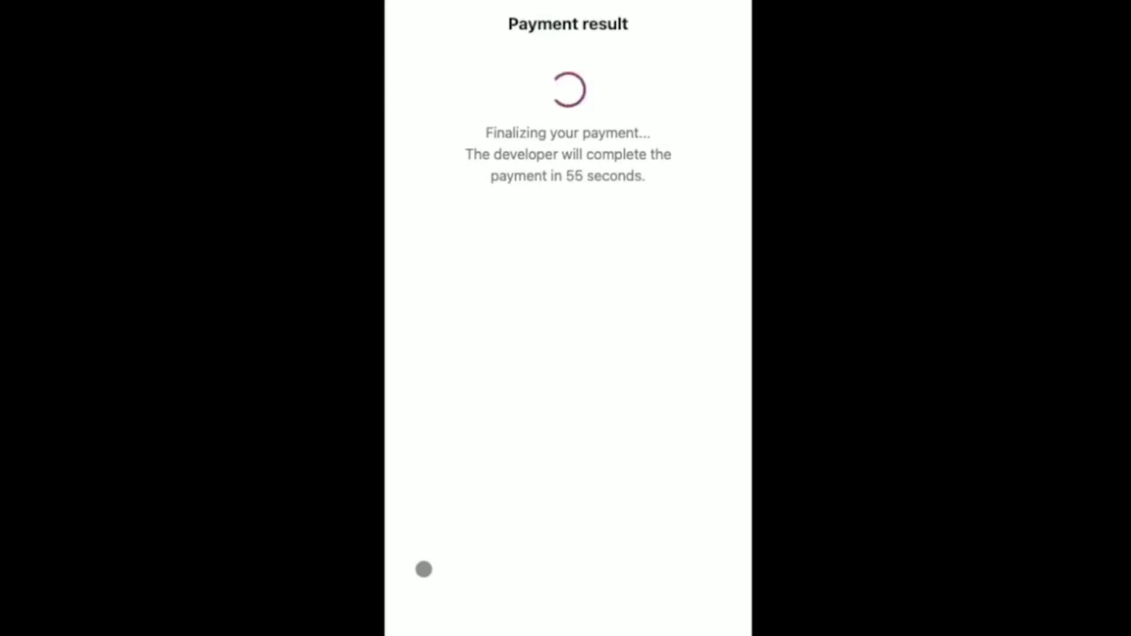